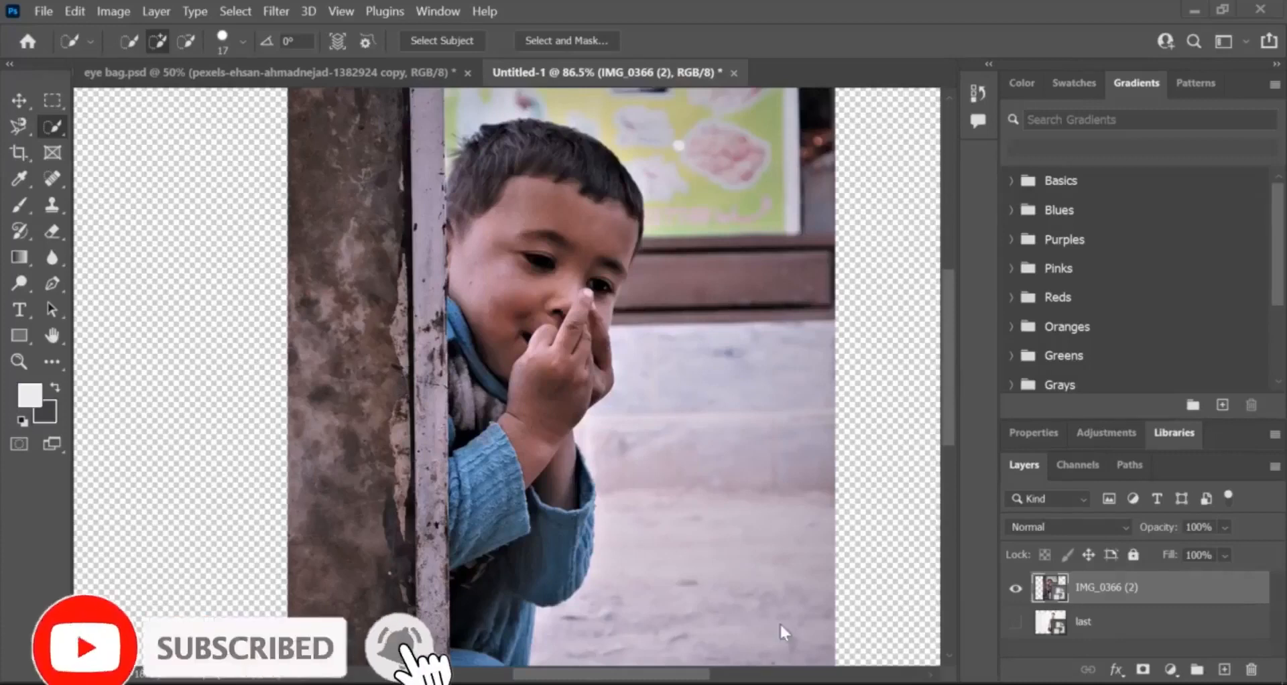
mouse_move(701, 289)
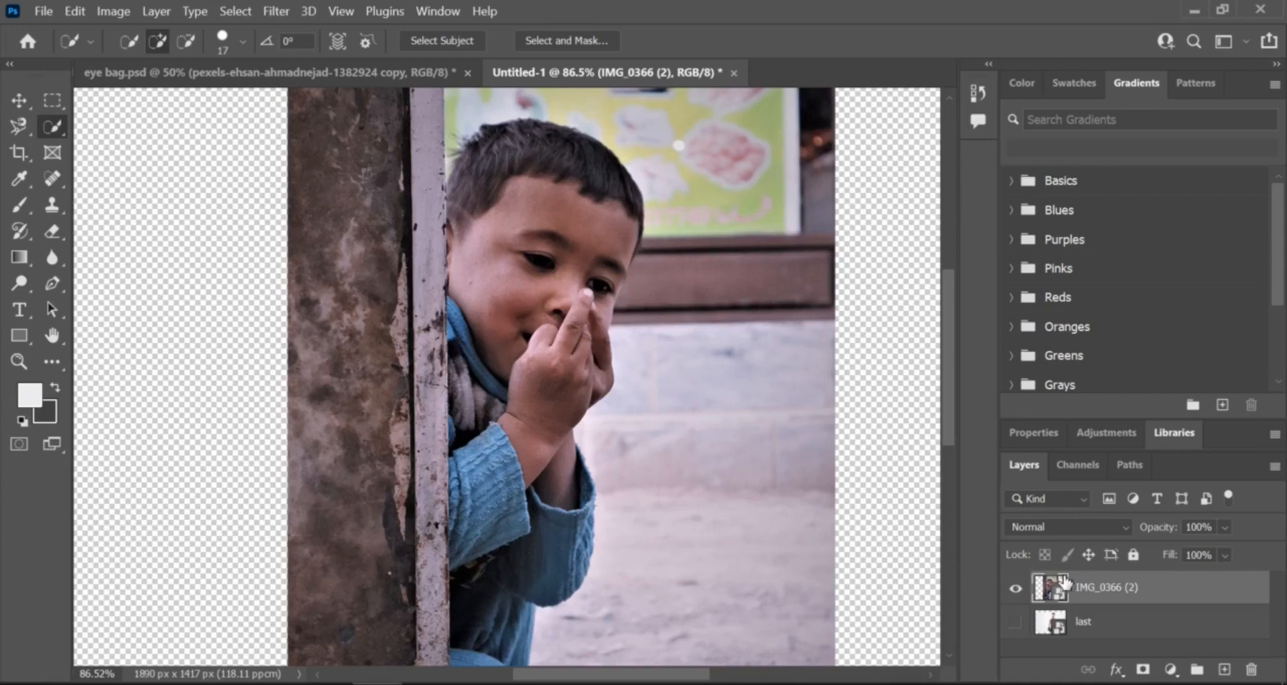
mouse_move(983, 563)
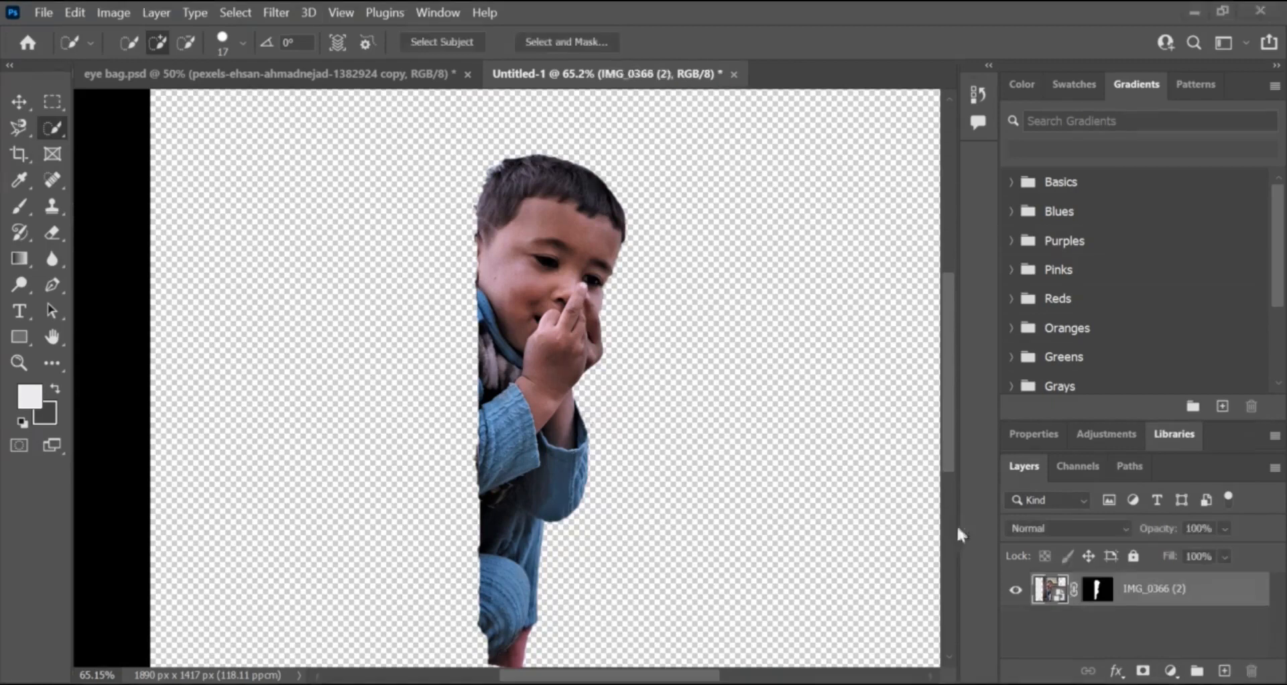
mouse_move(1168, 654)
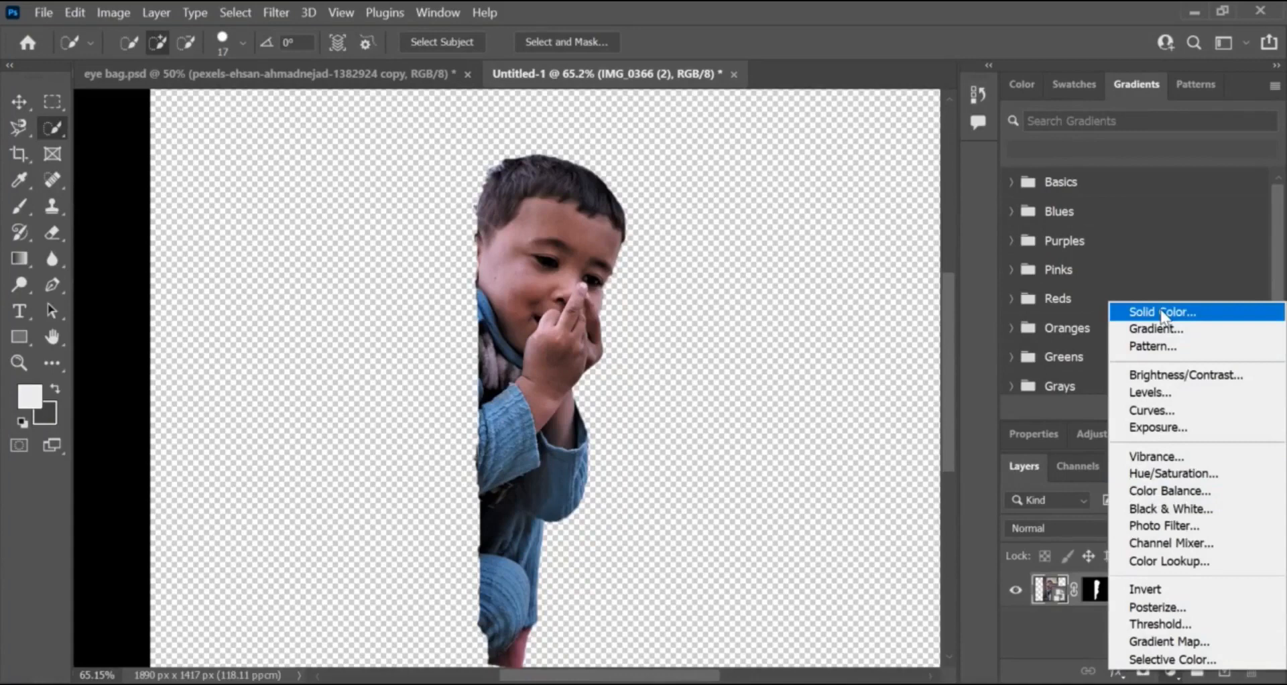
Add a Solid Color fill (dbe0eb) under the boy layer, then browse the Camera Roll folder.
left_click(1161, 312)
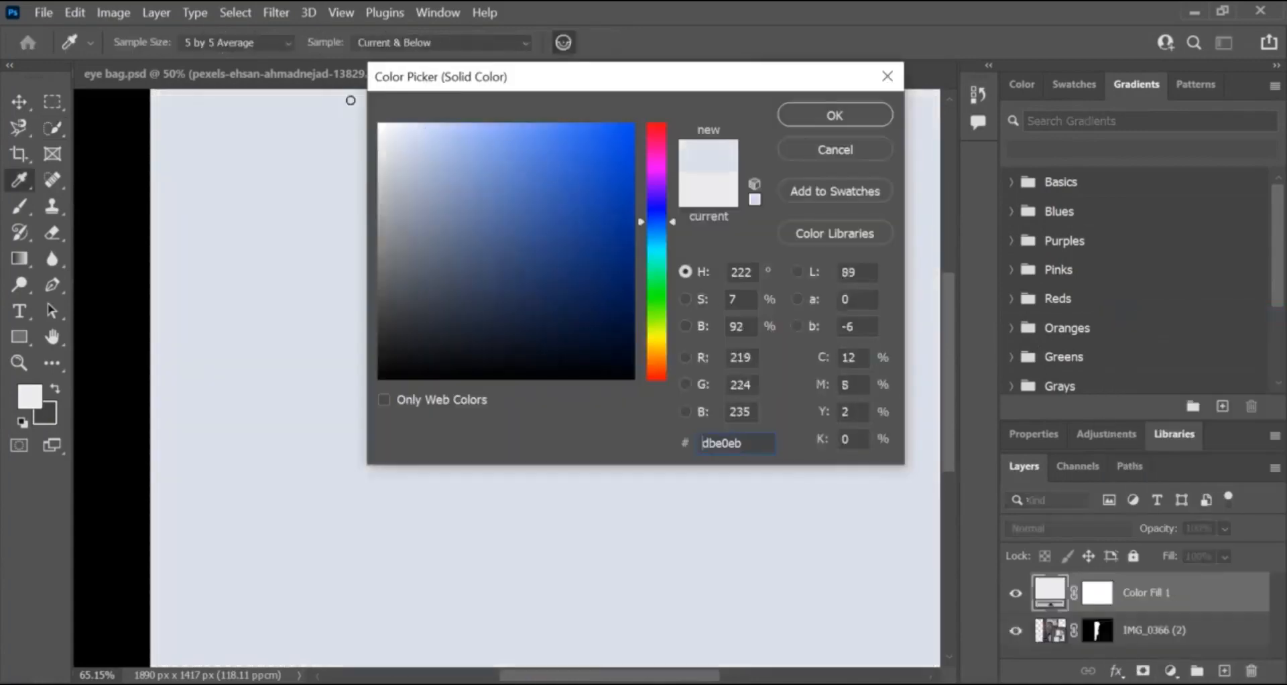
left_click(833, 115)
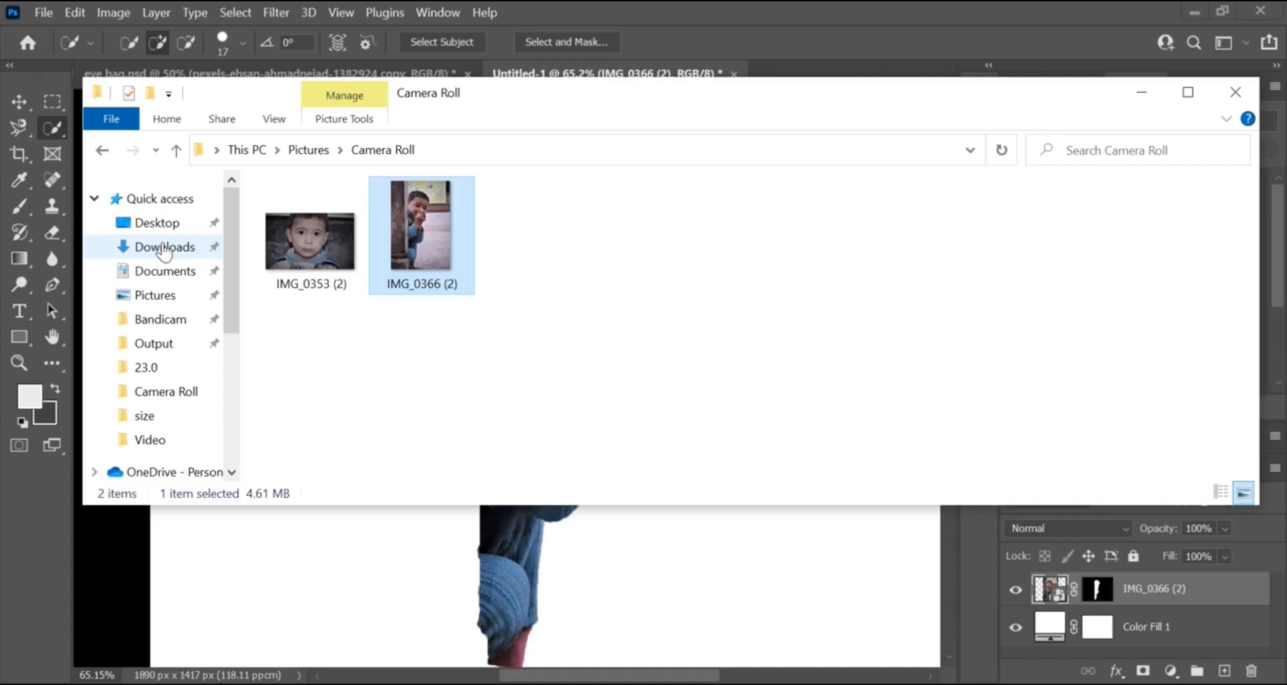
left_click(162, 246)
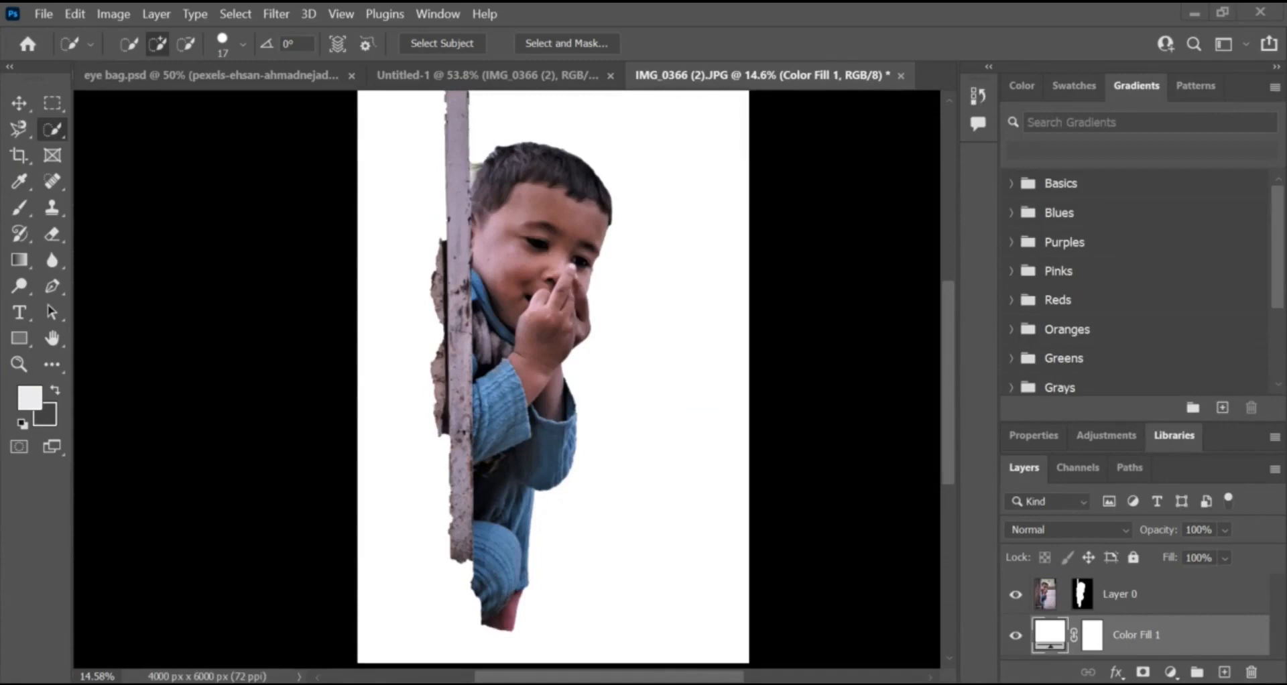
mouse_move(529, 350)
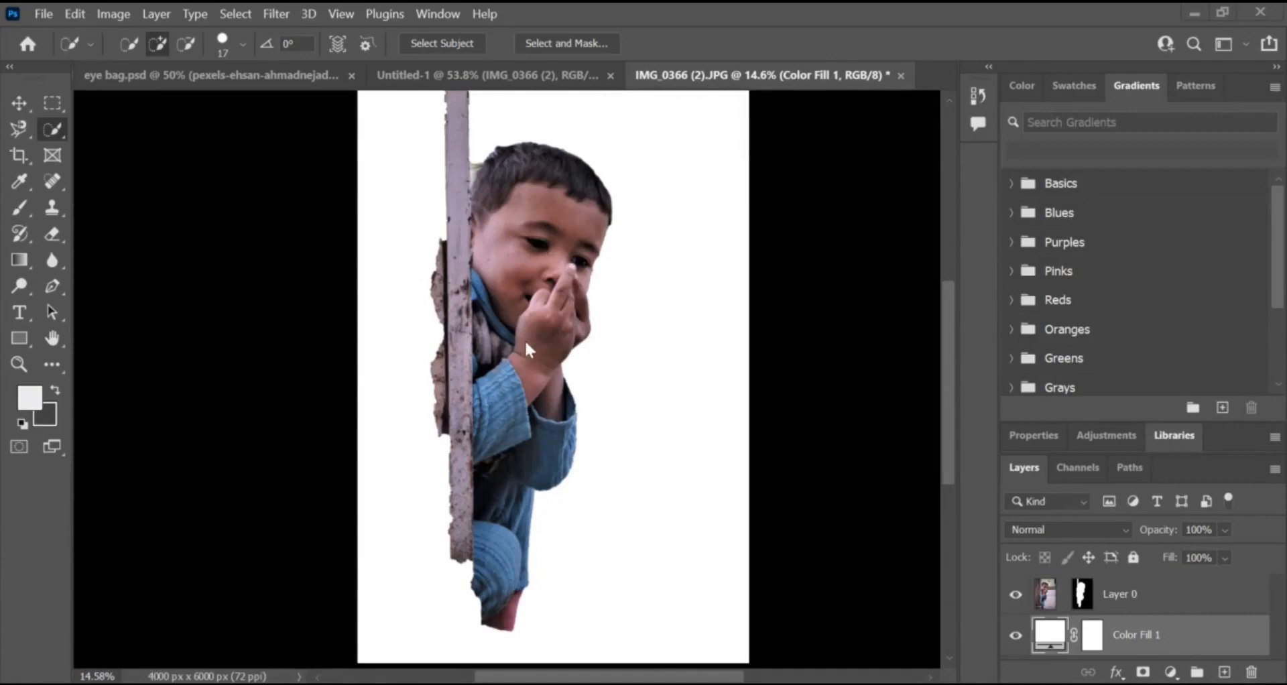
Place the augustine-wong palm-shadow photo behind the boy and set Layer 0 to Overlay.
left_click(391, 349)
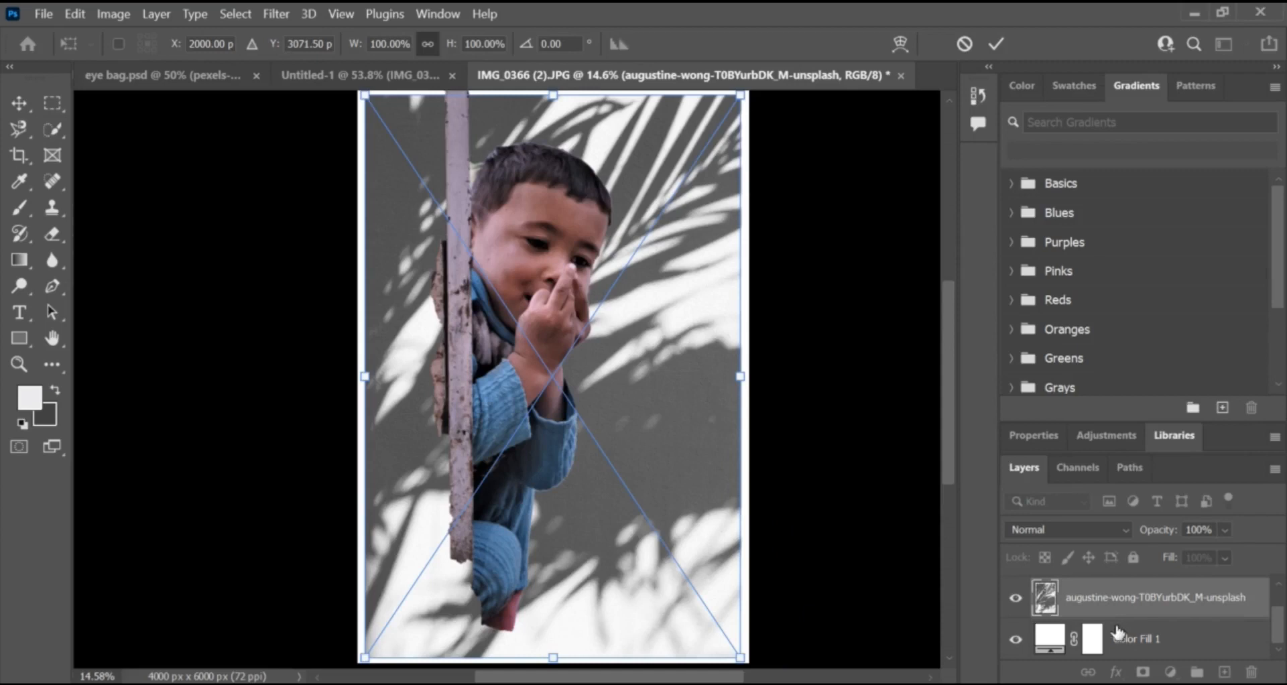
left_click(1015, 638)
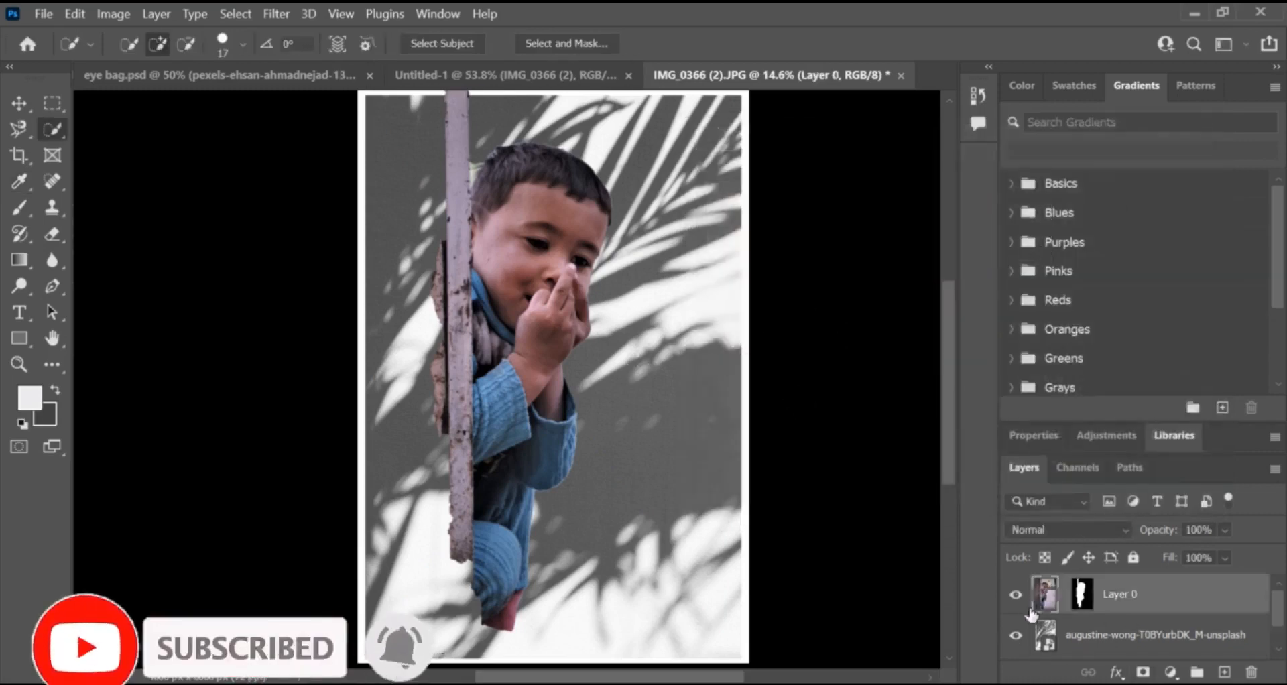
left_click(1068, 530)
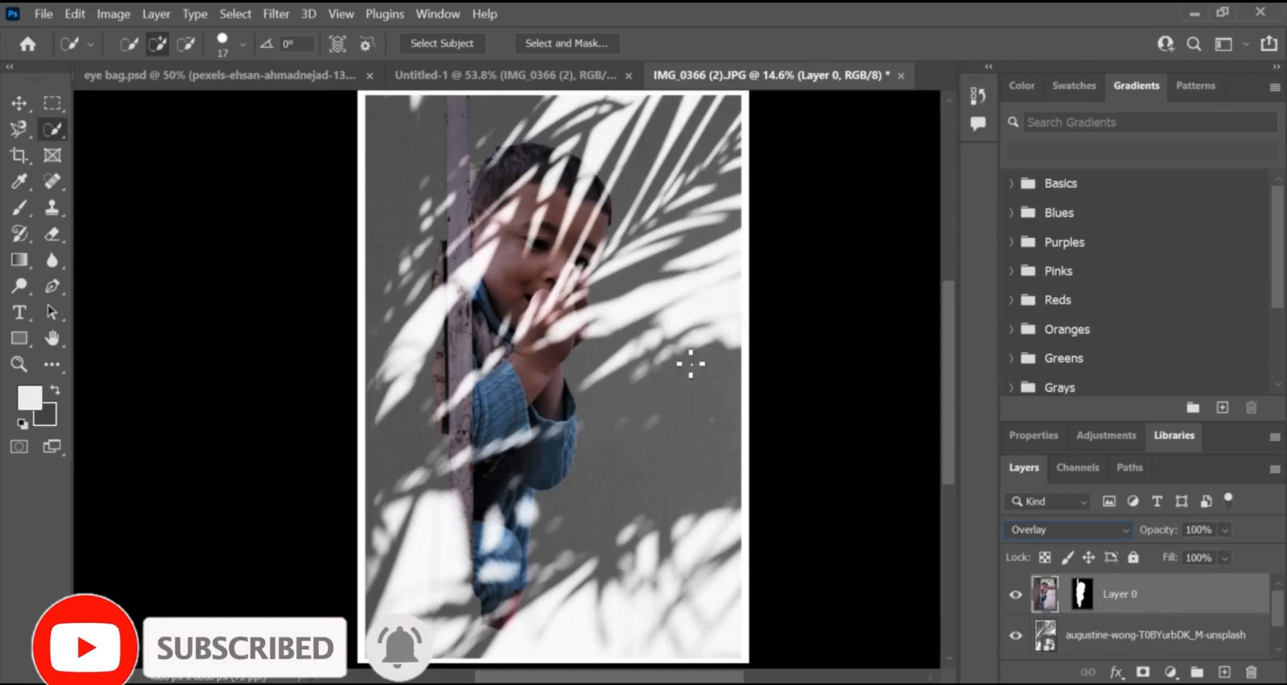